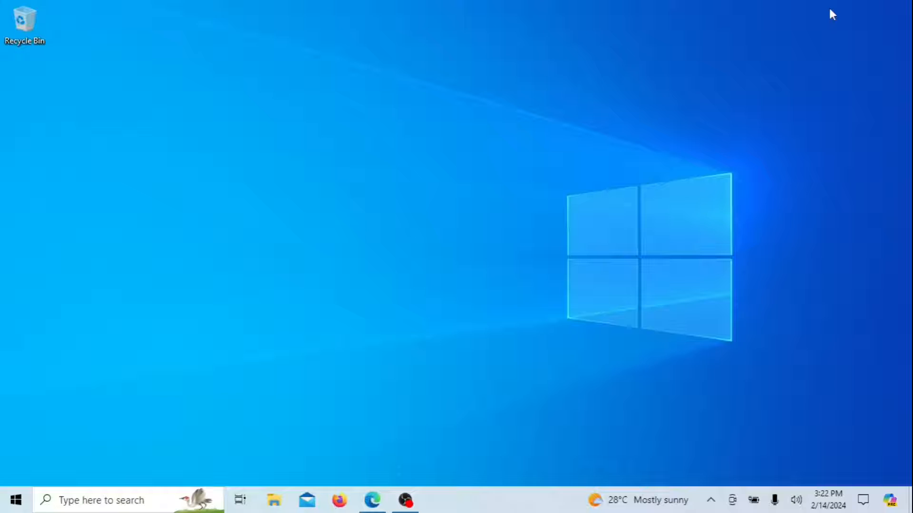
{"action": "mouse_move", "coordinate": [350, 342]}
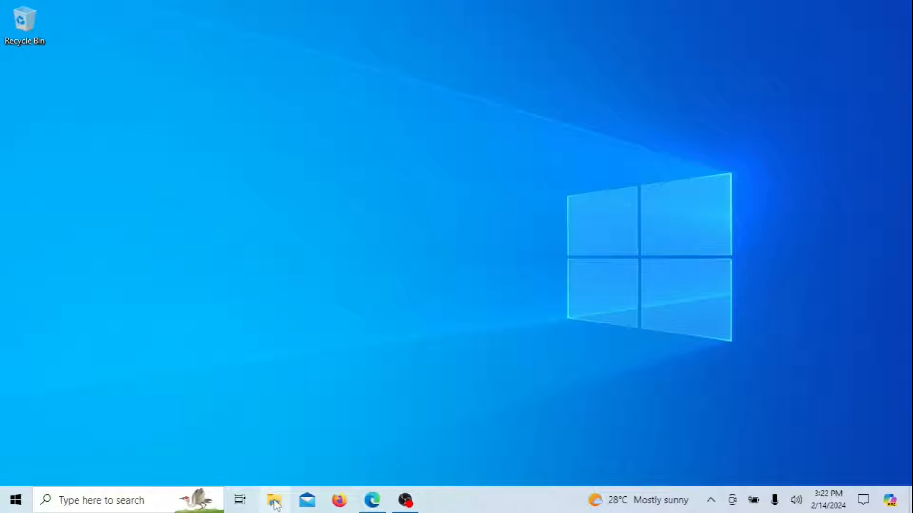
Open File Explorer to Downloads and select the 10MB-TESTFILE.ORG.pdf file.
{"action": "left_click", "coordinate": [274, 500]}
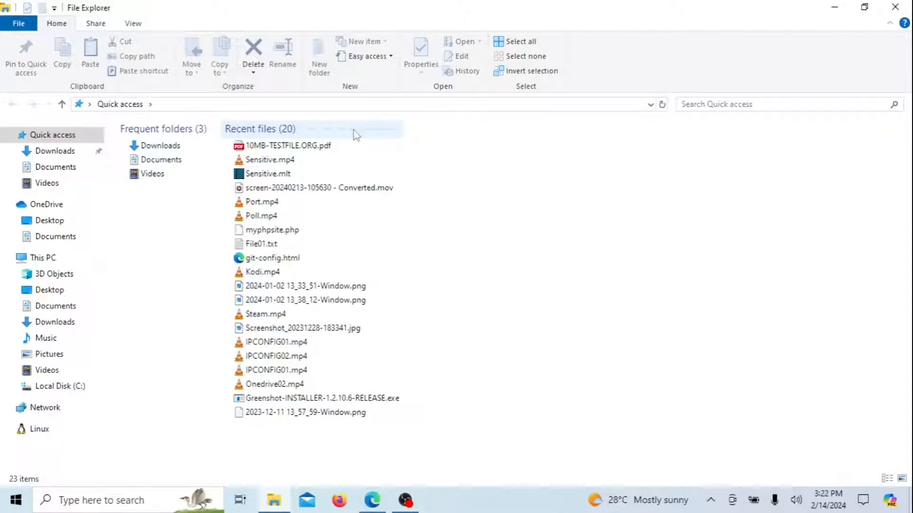
{"action": "left_click", "coordinate": [54, 151]}
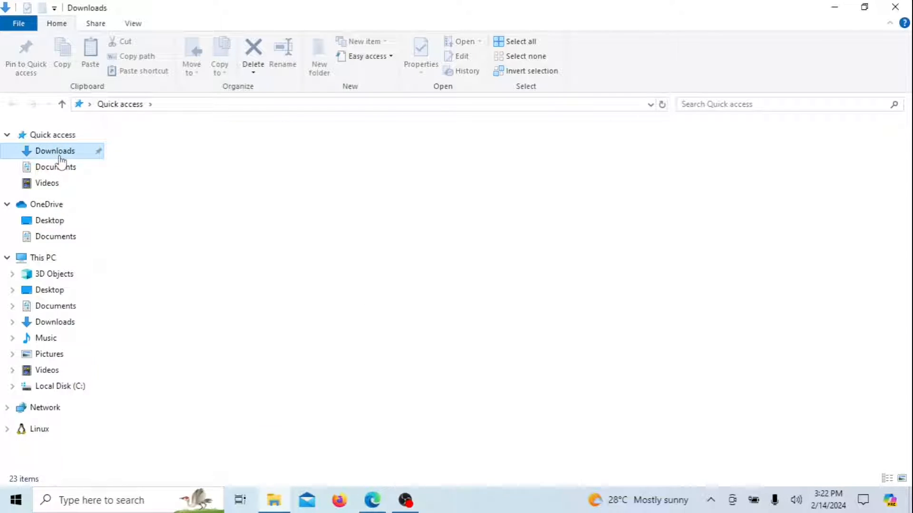
{"action": "double_click", "coordinate": [54, 151]}
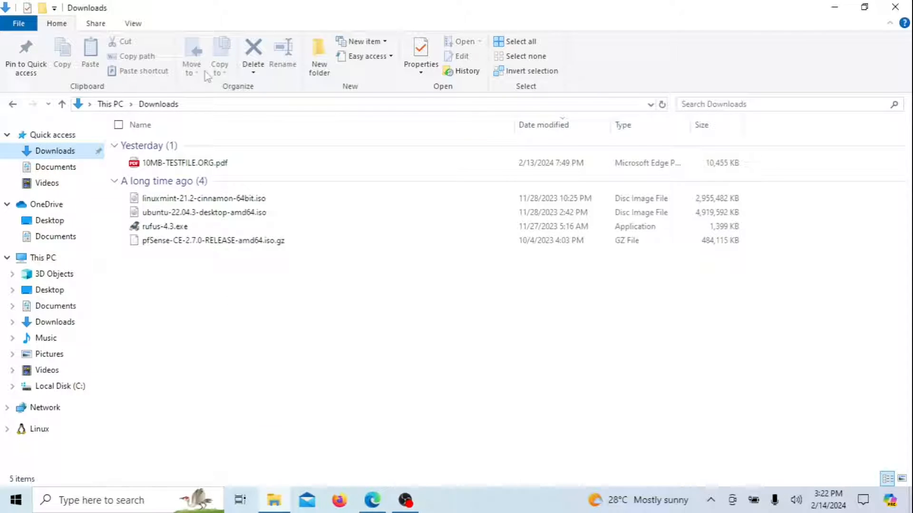
{"action": "double_click", "coordinate": [185, 163]}
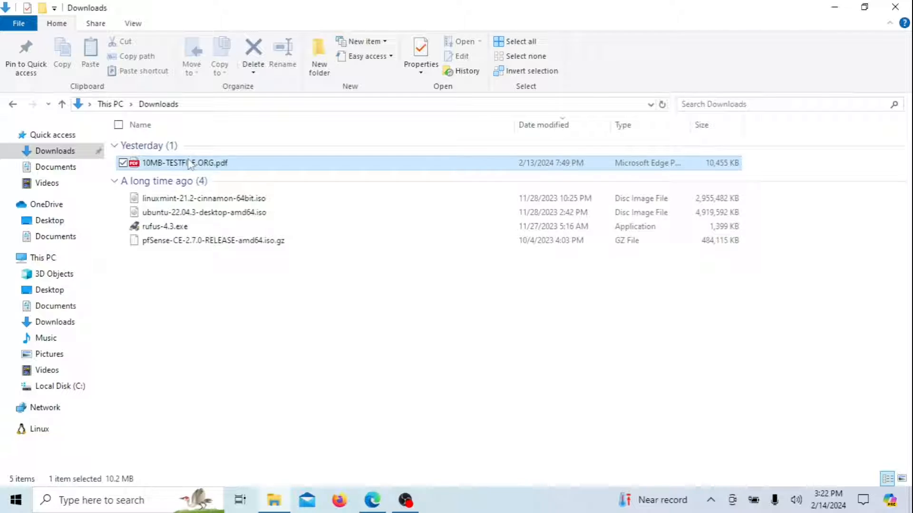
Open 10MB-TESTFILE.ORG.pdf with Foxit PDF Reader via Open with > Choose another app.
{"action": "right_click", "coordinate": [185, 163]}
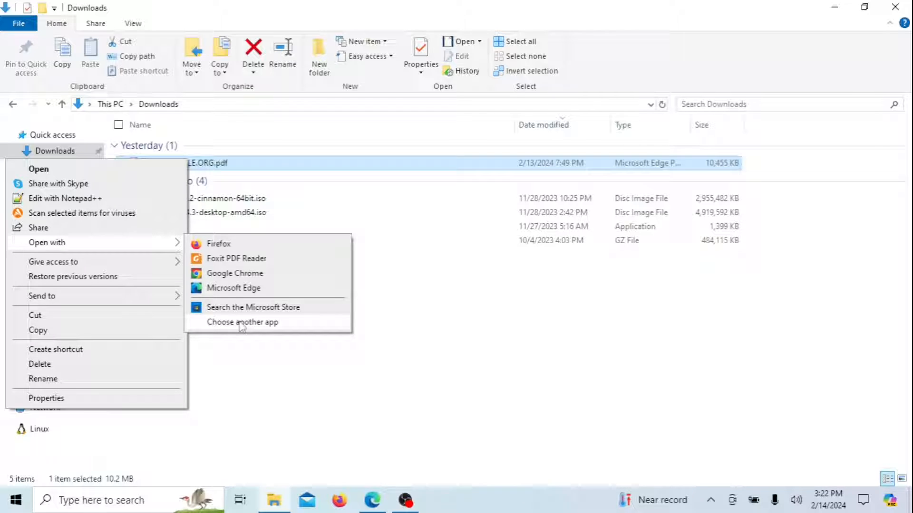
{"action": "left_click", "coordinate": [243, 322]}
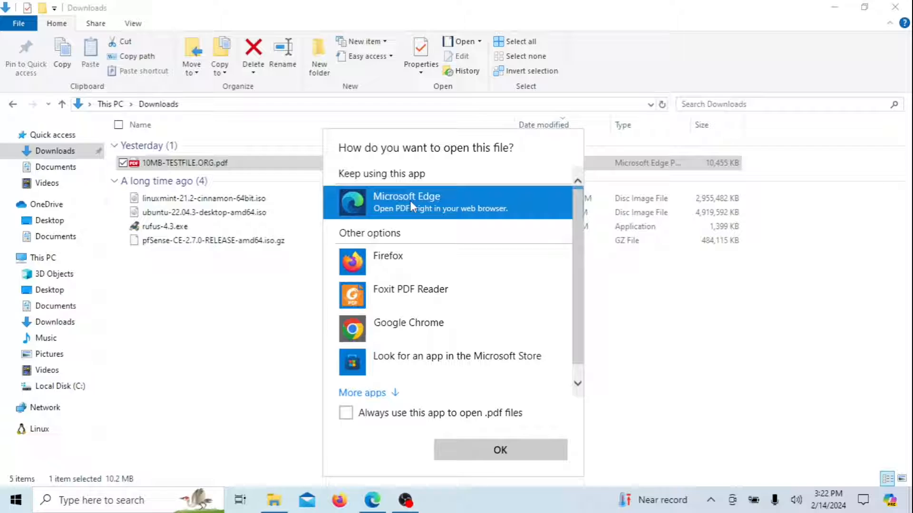
{"action": "mouse_move", "coordinate": [408, 323]}
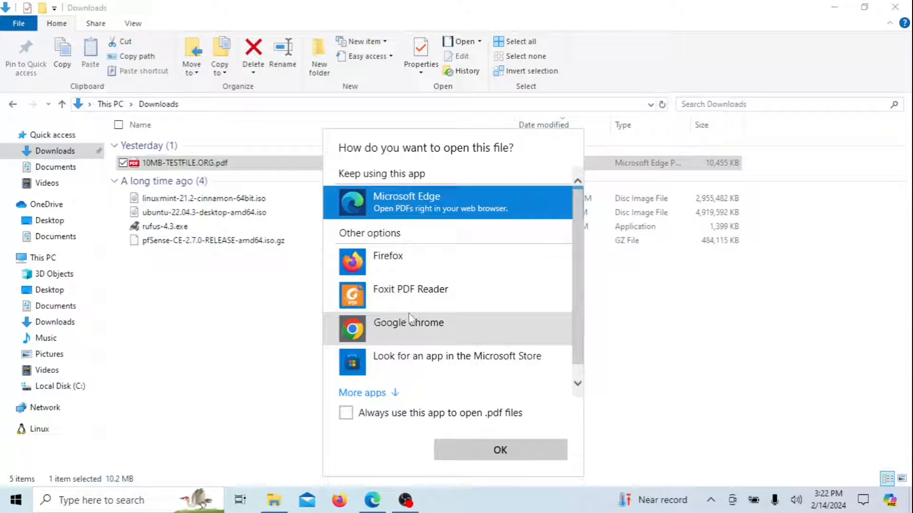
{"action": "left_click", "coordinate": [409, 290]}
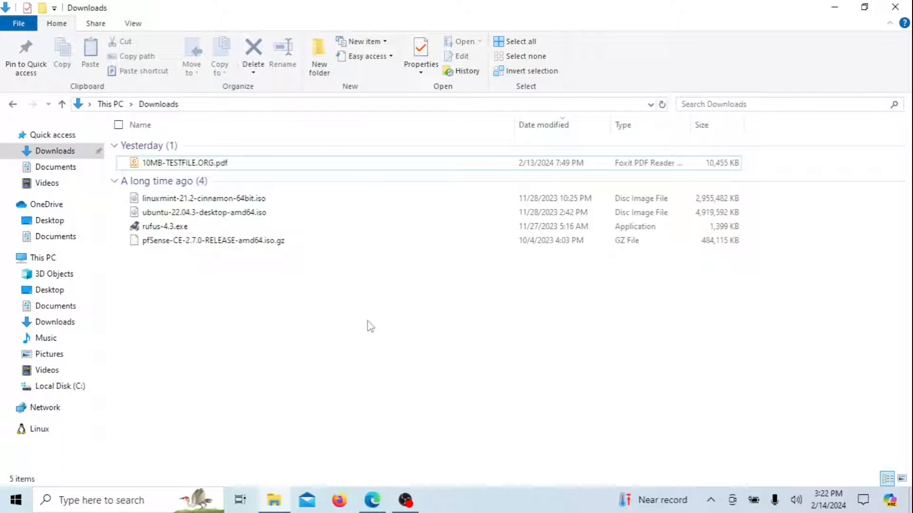
{"action": "left_click", "coordinate": [185, 163]}
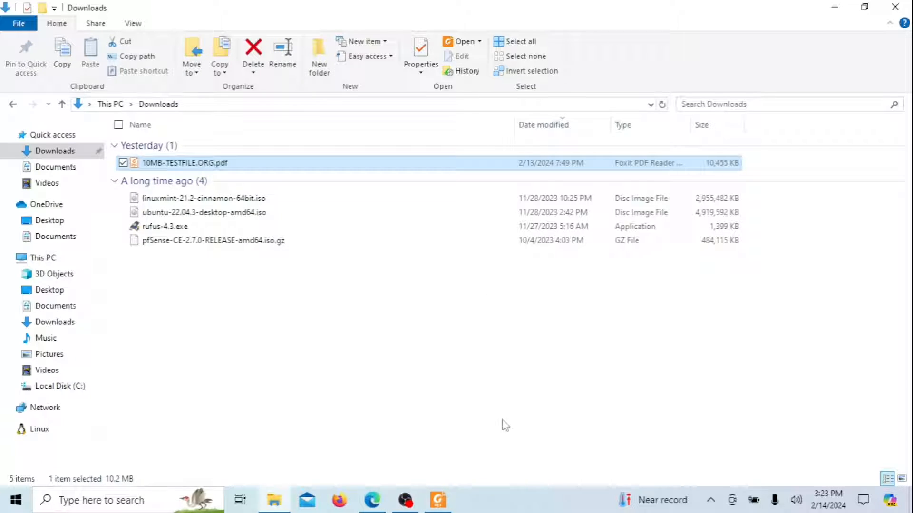
{"action": "double_click", "coordinate": [185, 163]}
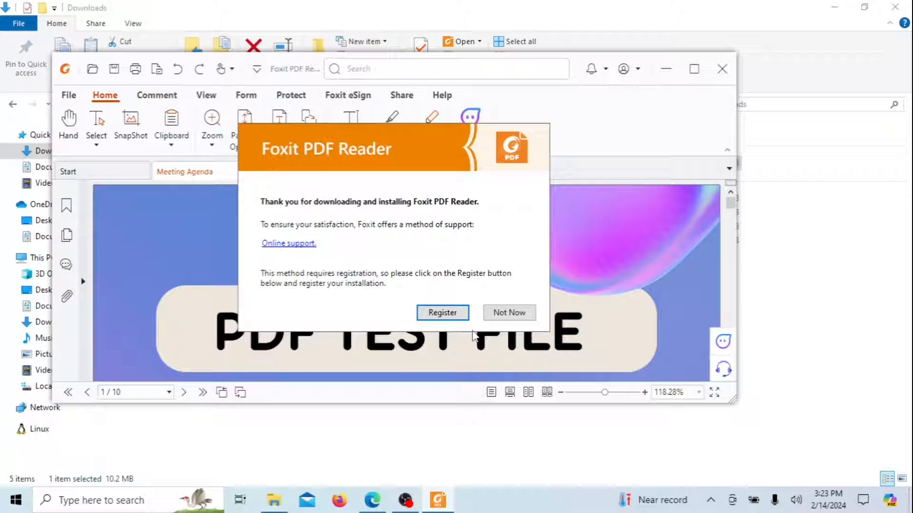
{"action": "left_click", "coordinate": [509, 313]}
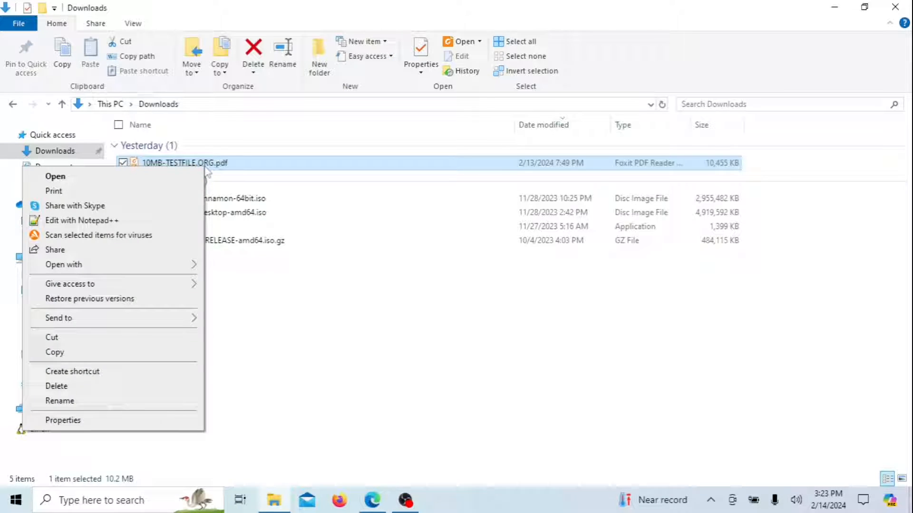
{"action": "mouse_move", "coordinate": [64, 265]}
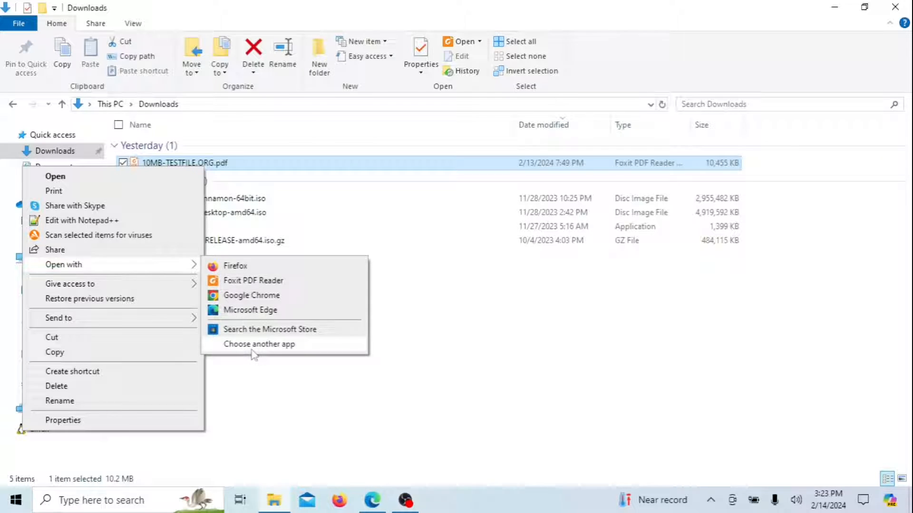
Choose Microsoft Edge with 'Always use this app' ticked for .pdf files.
{"action": "left_click", "coordinate": [259, 345]}
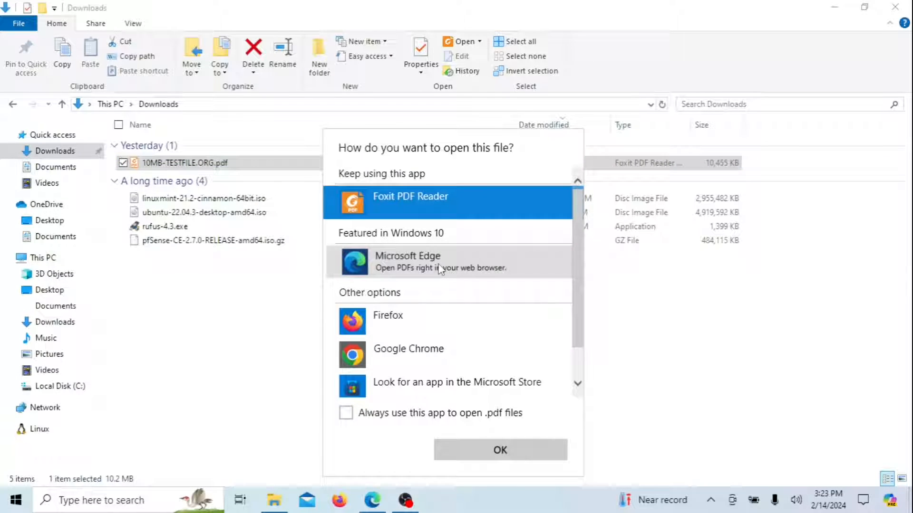
{"action": "left_click", "coordinate": [346, 413]}
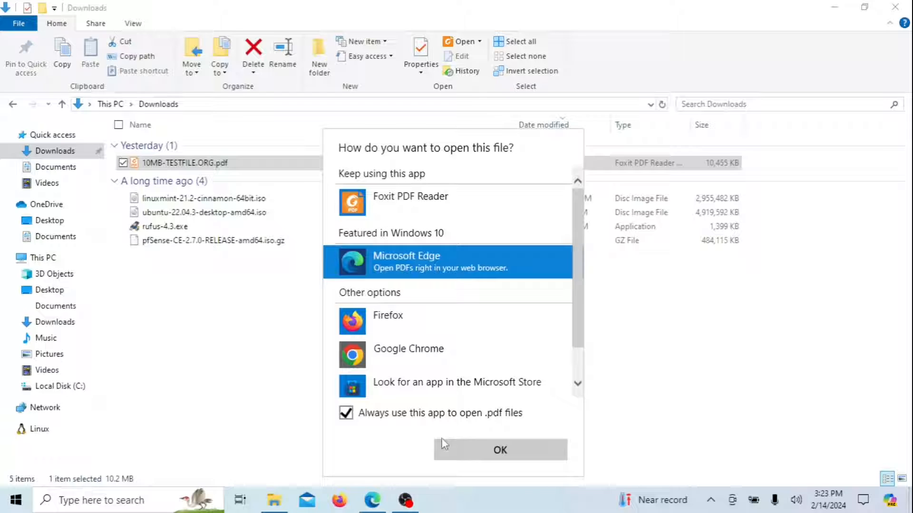
{"action": "left_click", "coordinate": [500, 450]}
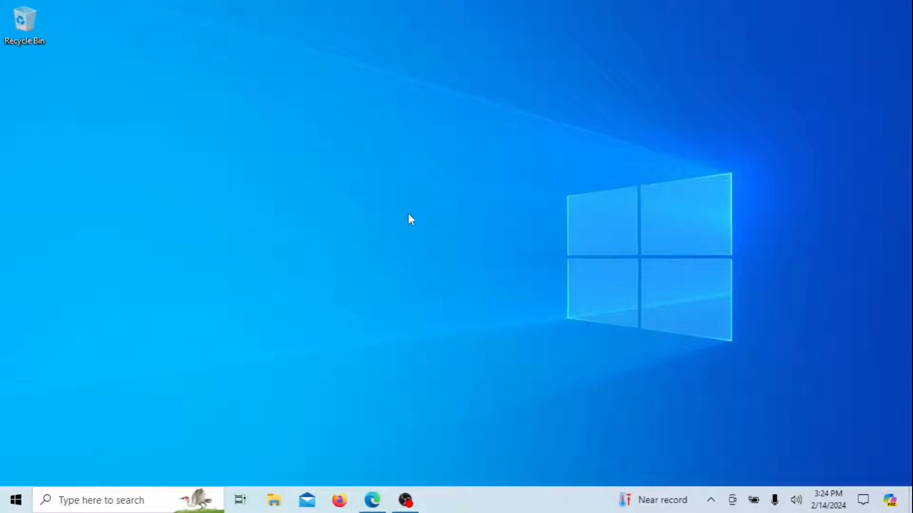
Search Windows for "default" and open the Default apps settings page.
{"action": "left_click", "coordinate": [75, 500]}
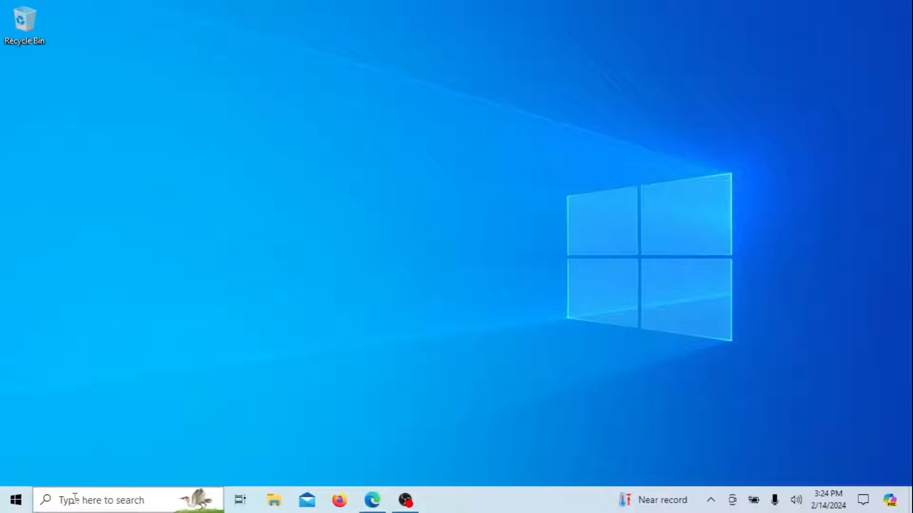
{"action": "left_click", "coordinate": [102, 499]}
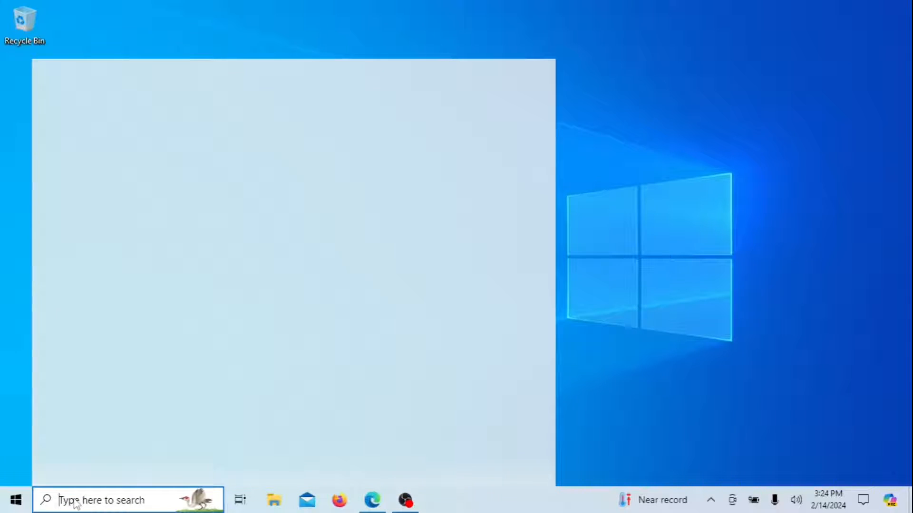
{"action": "type", "text": "default"}
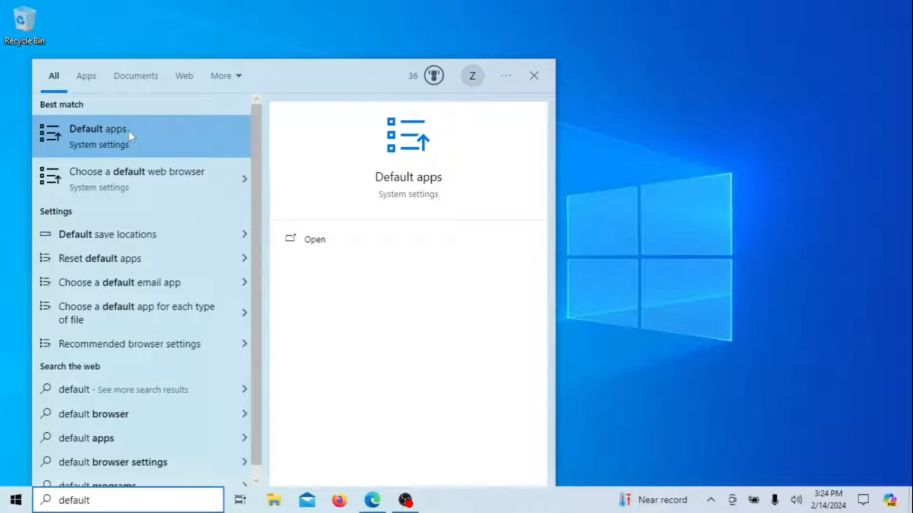
{"action": "left_click", "coordinate": [98, 135]}
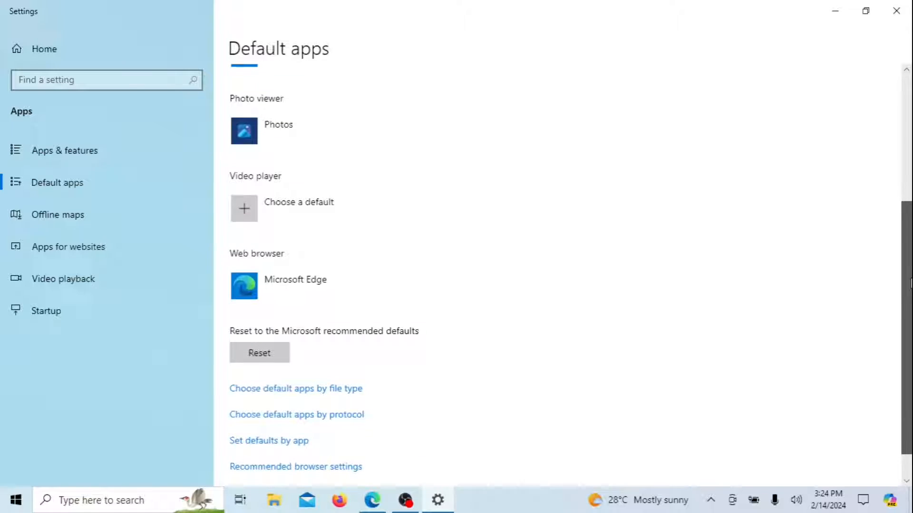
Open 'Choose default apps by file type' from the Default apps page.
{"action": "scroll", "scroll_direction": "down", "scroll_amount": 3}
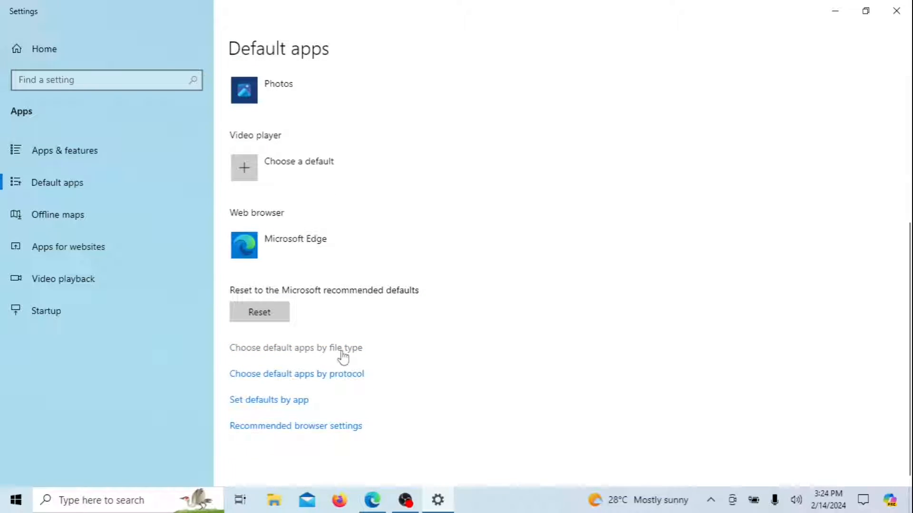
{"action": "left_click", "coordinate": [296, 348]}
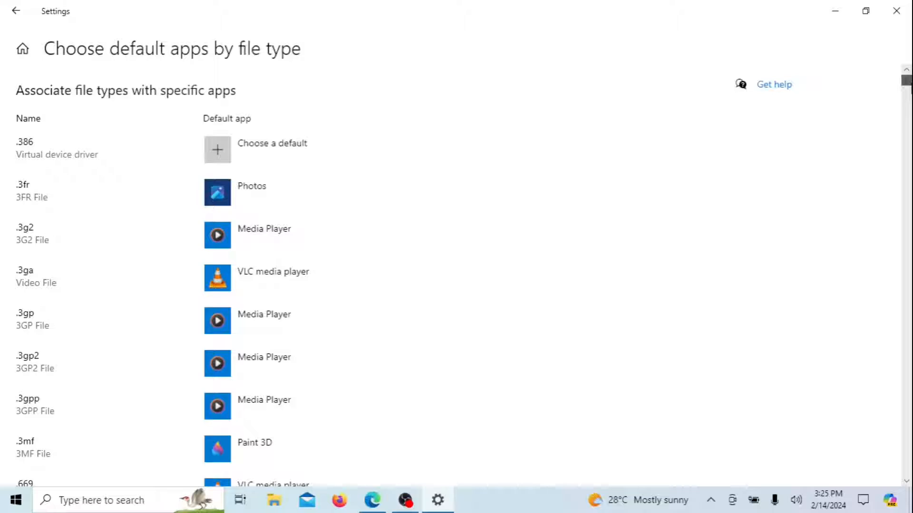
Change the .pdf default from Microsoft Edge to Foxit PDF Reader, confirming Switch anyway.
{"action": "scroll", "scroll_direction": "down", "scroll_amount": 3}
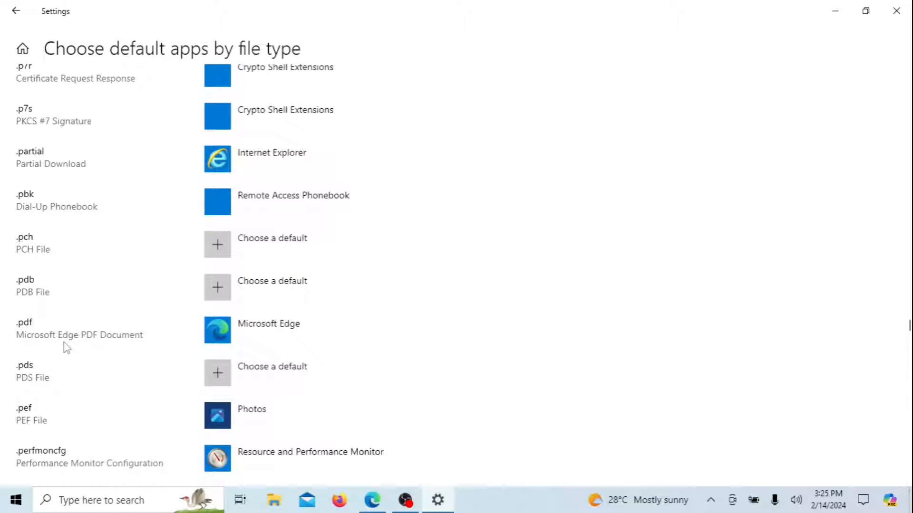
{"action": "left_click", "coordinate": [268, 329]}
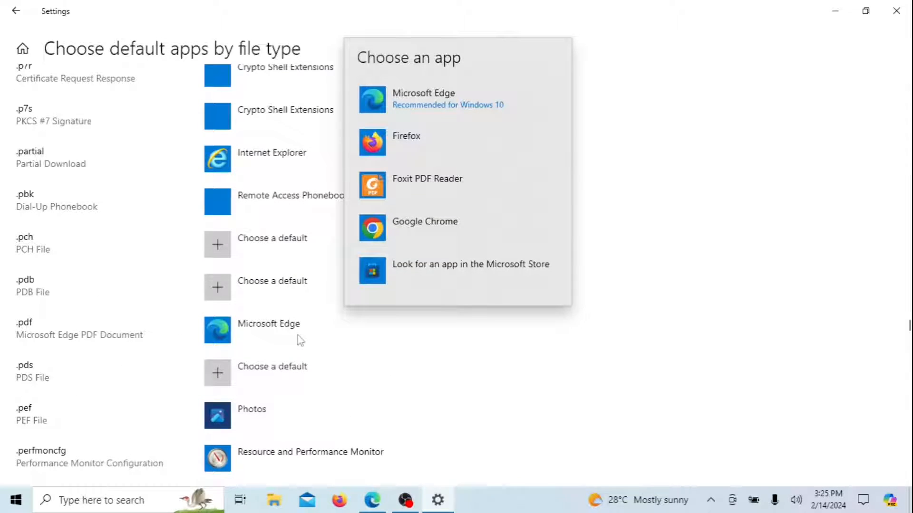
{"action": "left_click", "coordinate": [407, 136]}
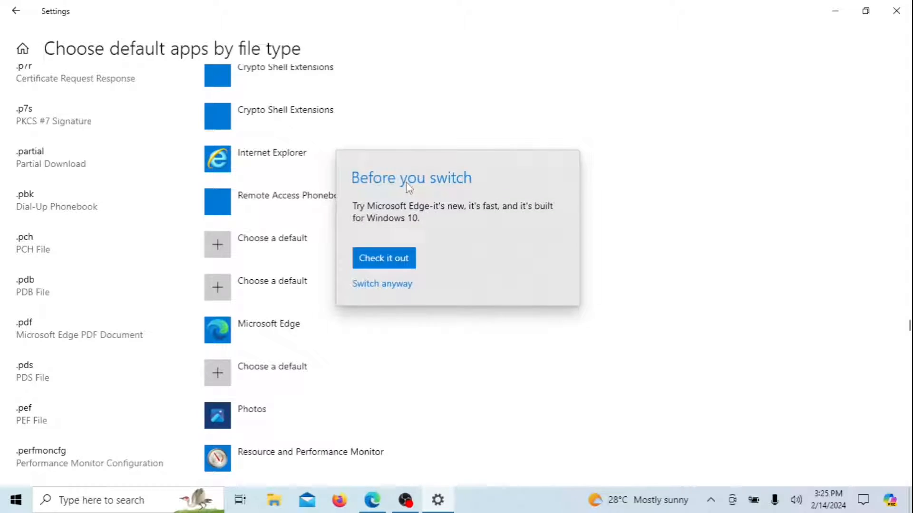
{"action": "mouse_move", "coordinate": [393, 214]}
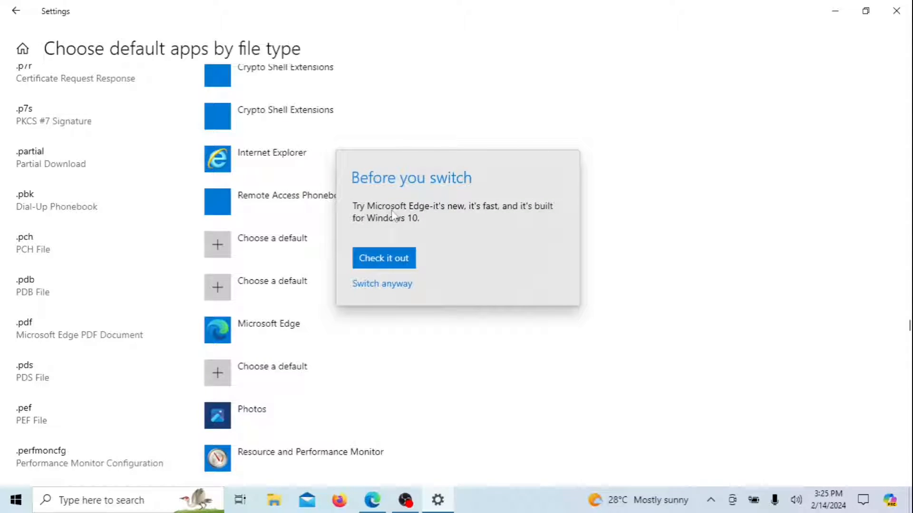
{"action": "mouse_move", "coordinate": [388, 231]}
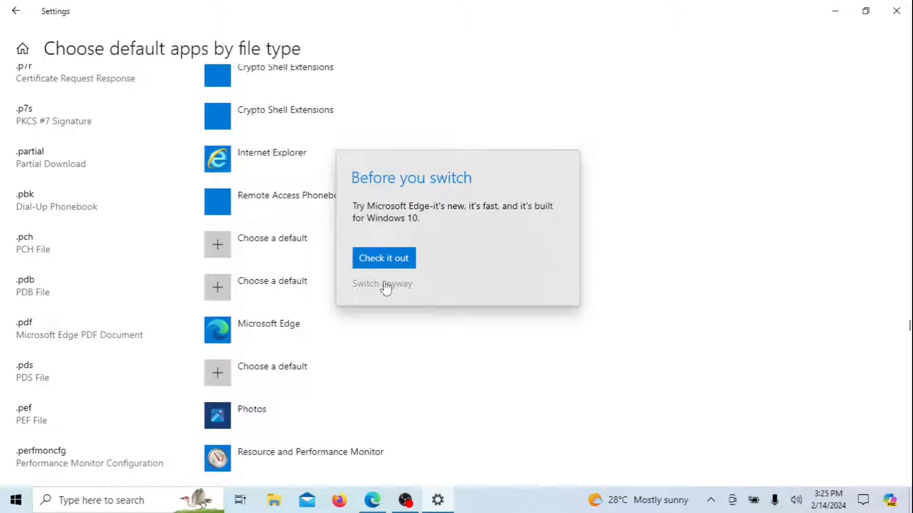
{"action": "left_click", "coordinate": [382, 283]}
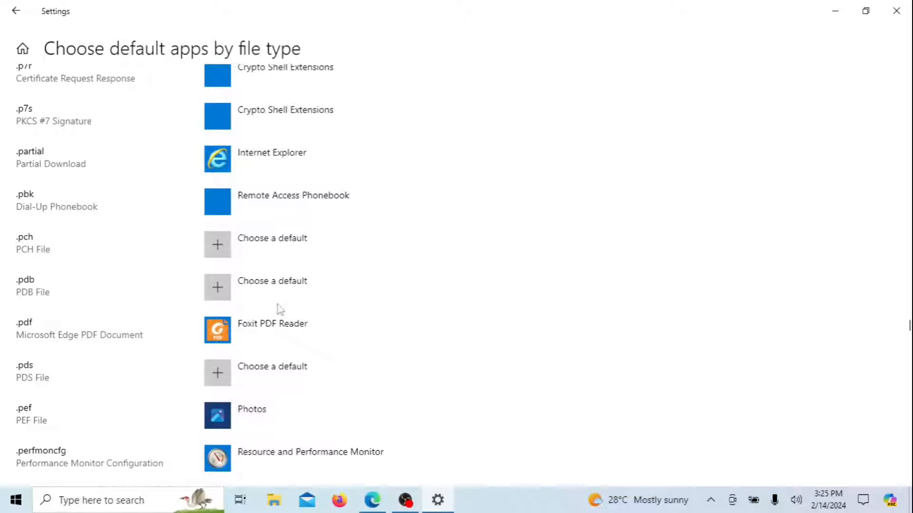
{"action": "mouse_move", "coordinate": [598, 347]}
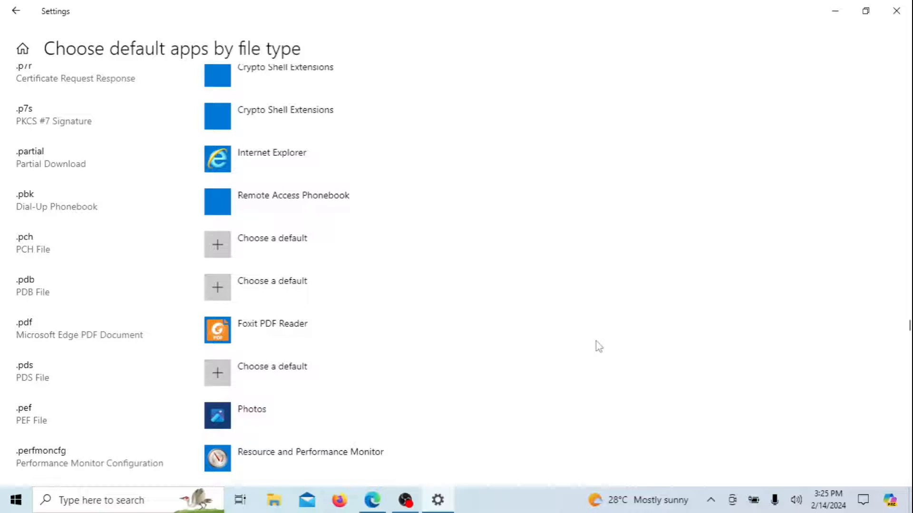